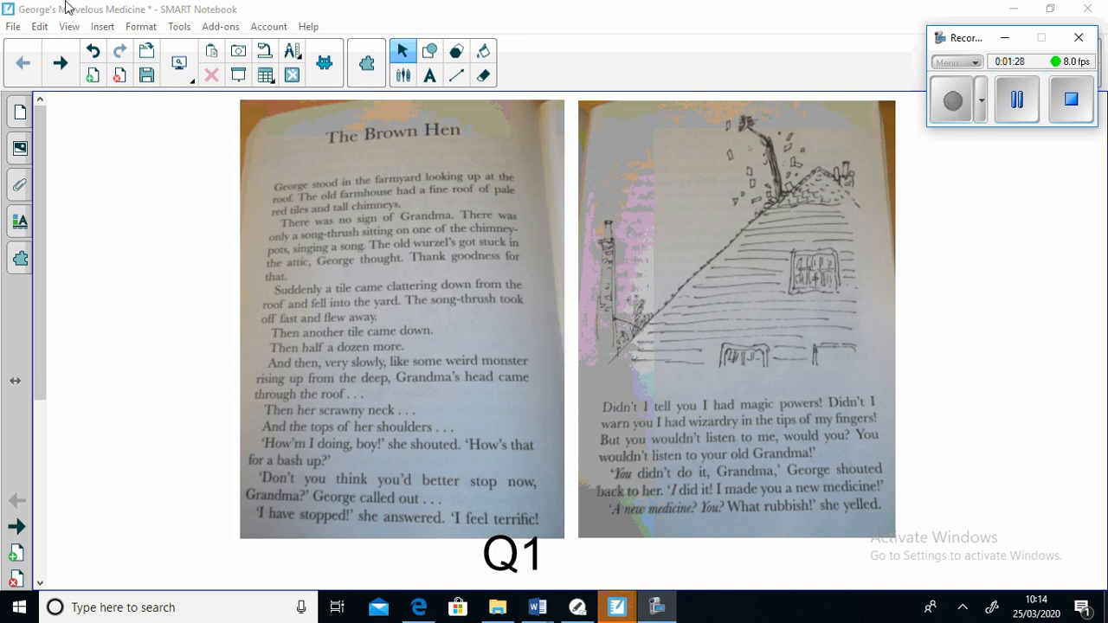
Step: Move to the question 1 page about Grandma's head coming out of the roof
{"action": "left_click", "coordinate": [59, 62]}
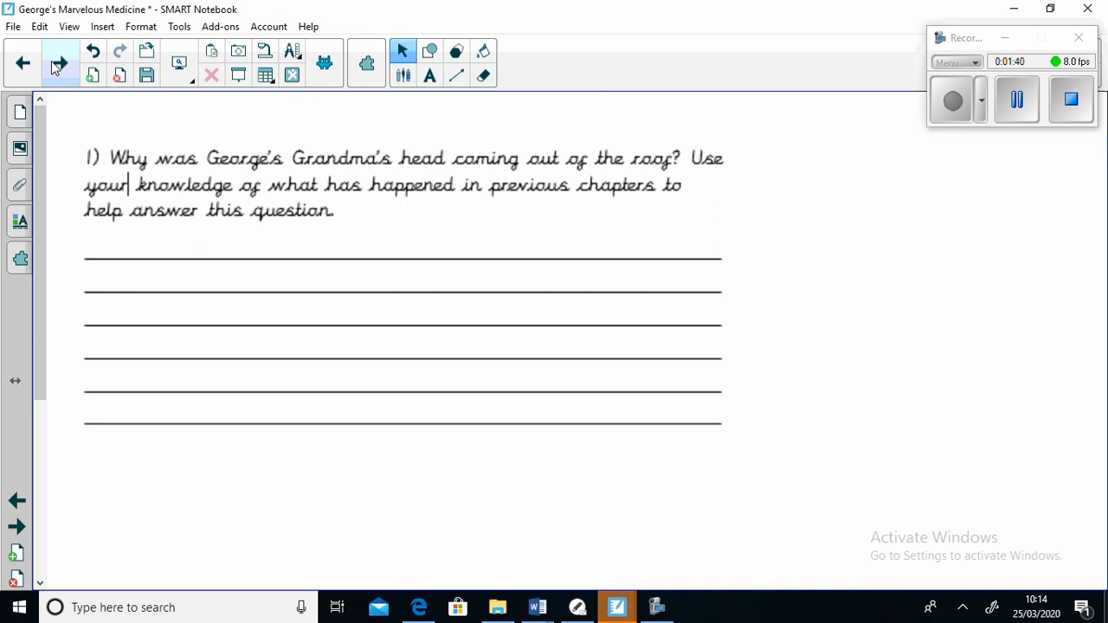
Step: Return to the scanned 'The Brown Hen' book pages marked Q1
{"action": "left_click", "coordinate": [58, 62]}
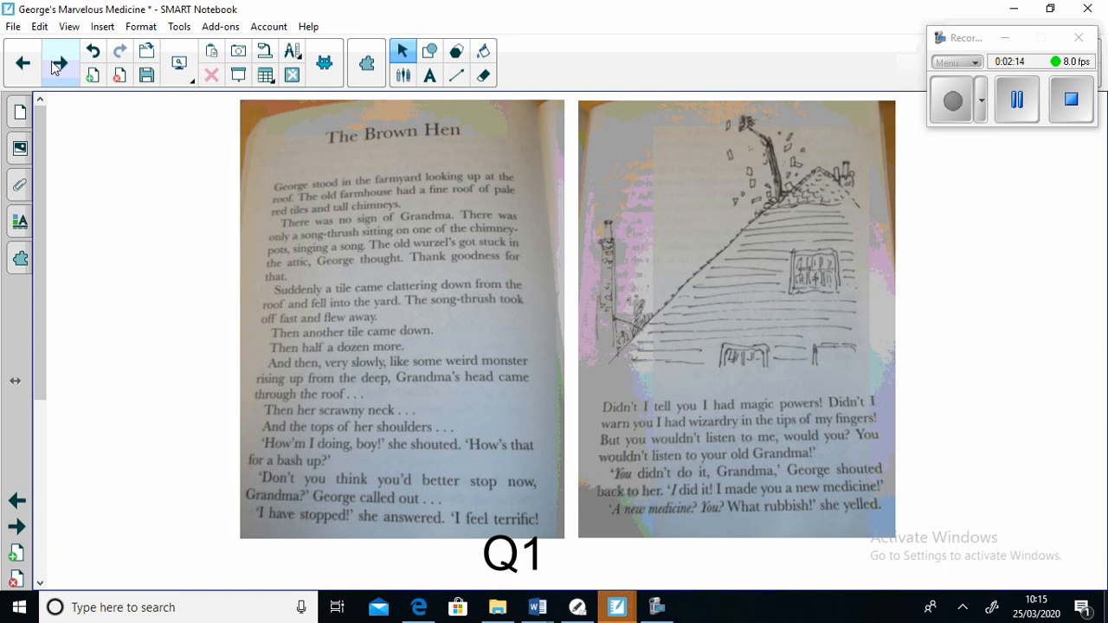
Step: Advance to the Q2 book pages where George gives the hen the medicine
{"action": "left_click", "coordinate": [59, 62]}
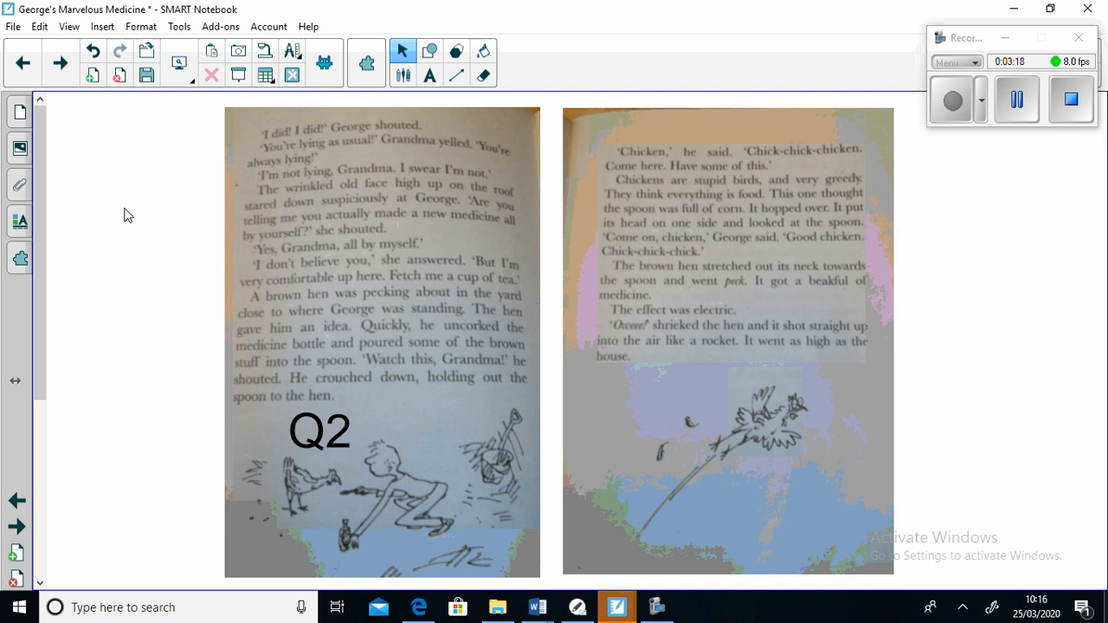
{"action": "mouse_move", "coordinate": [86, 120]}
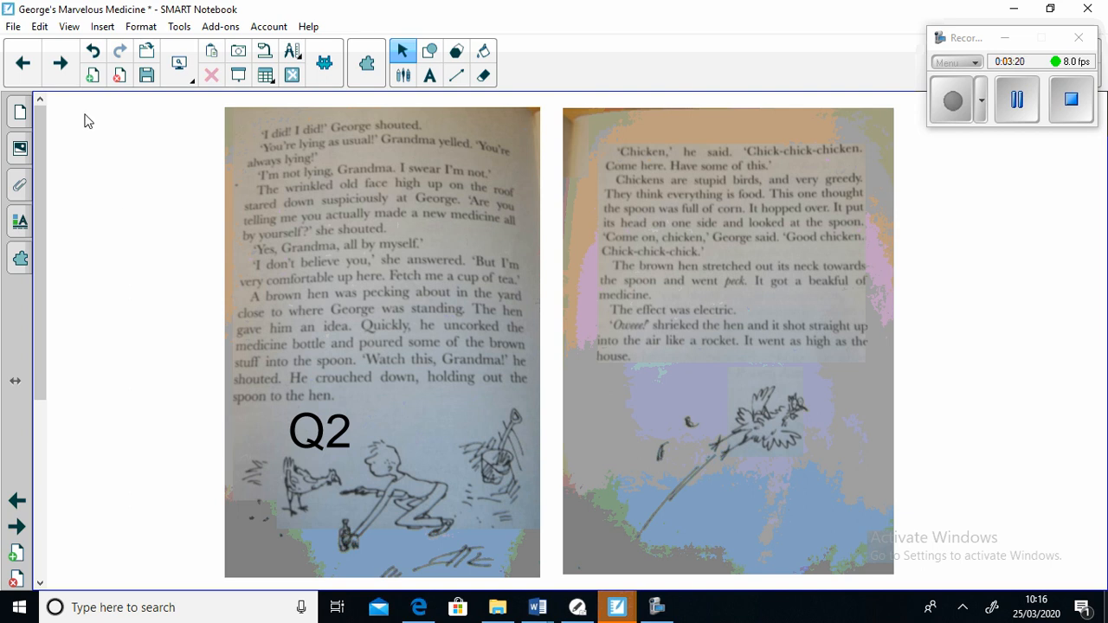
Step: Show the question 2 page, then return to the Q2 book pages
{"action": "left_click", "coordinate": [59, 63]}
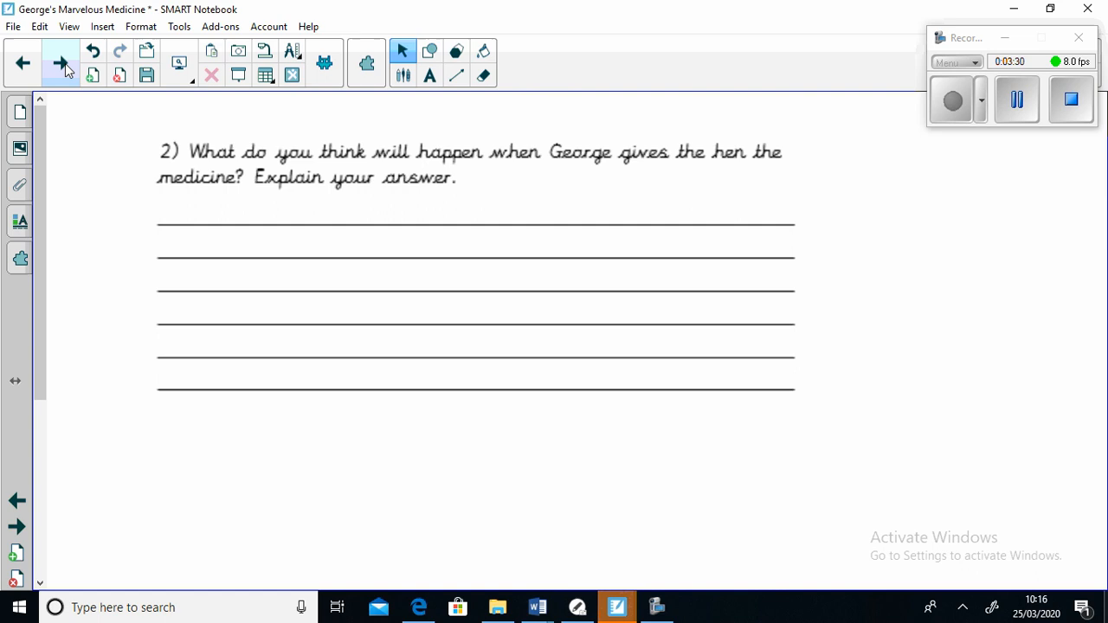
{"action": "left_click", "coordinate": [66, 62]}
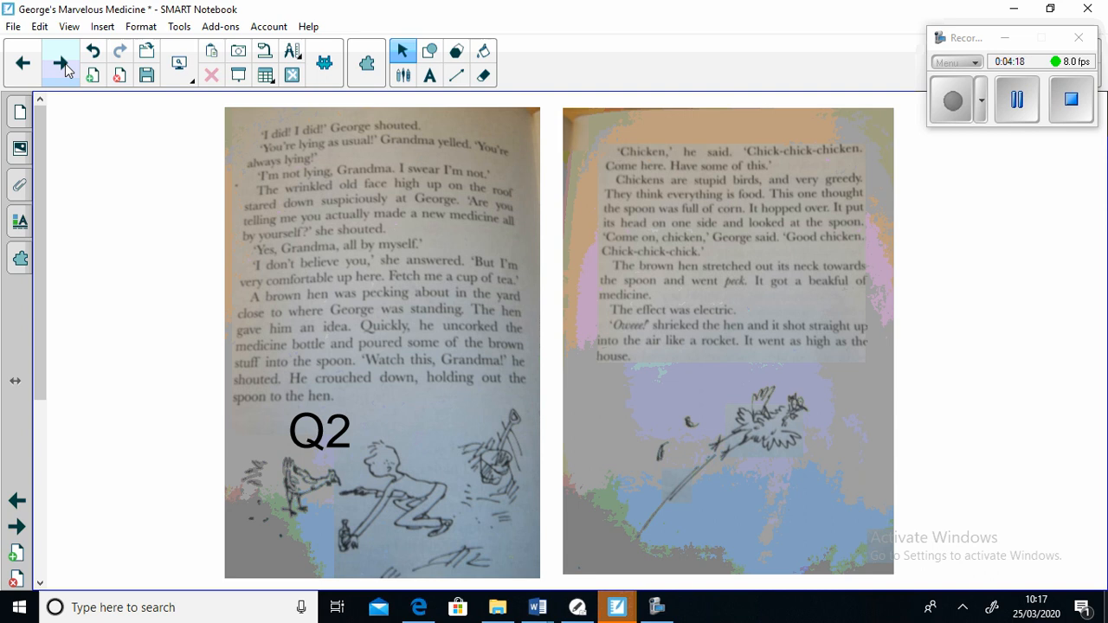
{"action": "mouse_move", "coordinate": [69, 67]}
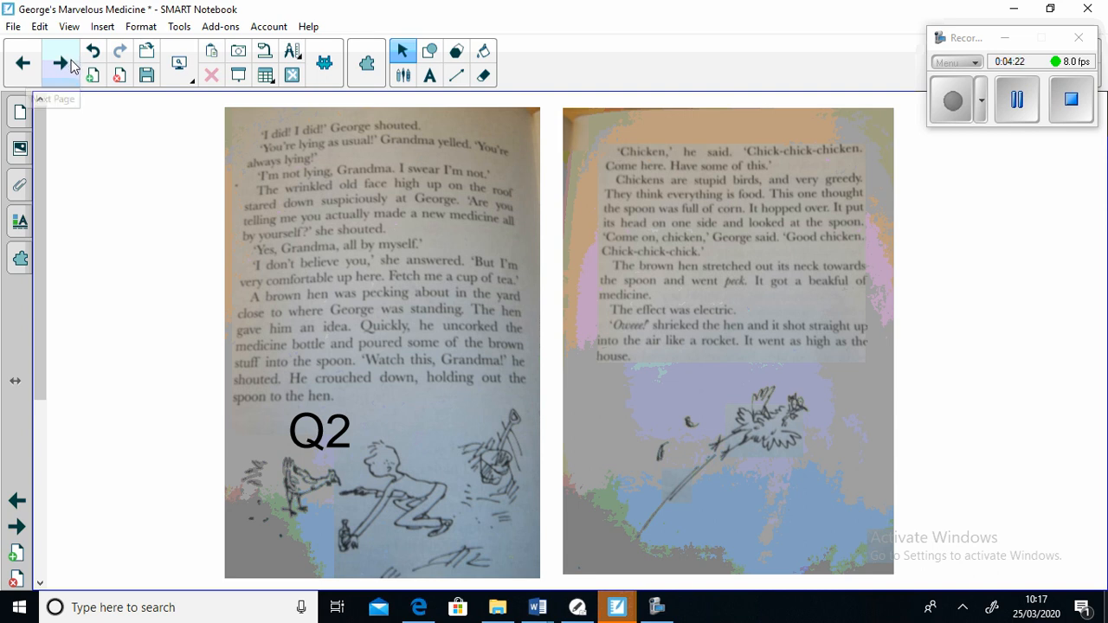
Step: Advance to the Q3 book pages where the hen smokes and catches fire
{"action": "left_click", "coordinate": [61, 62]}
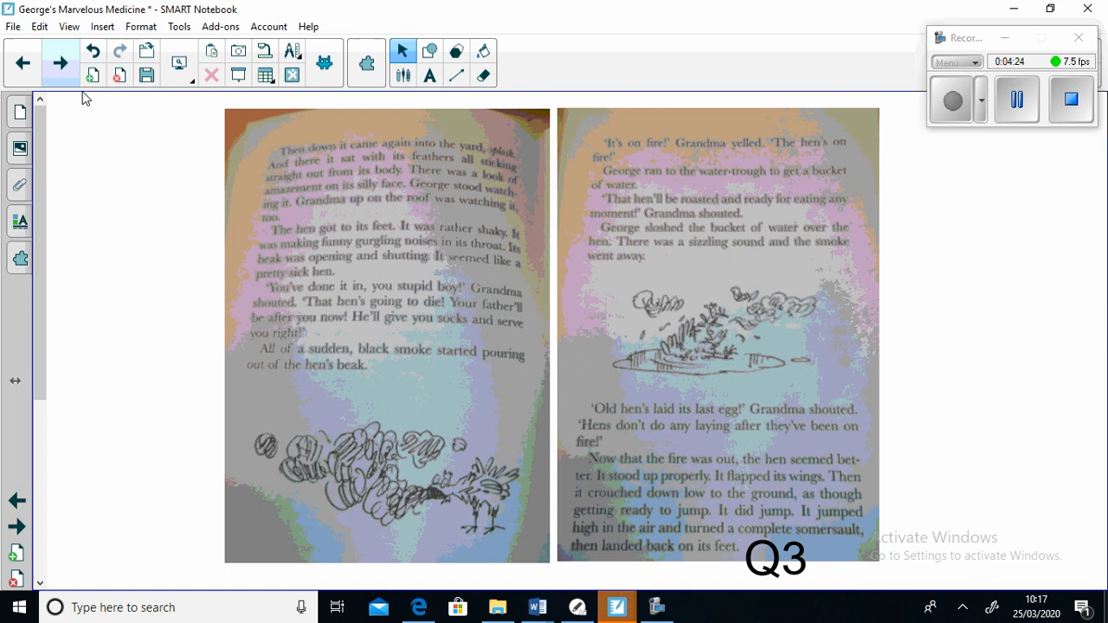
{"action": "mouse_move", "coordinate": [124, 203]}
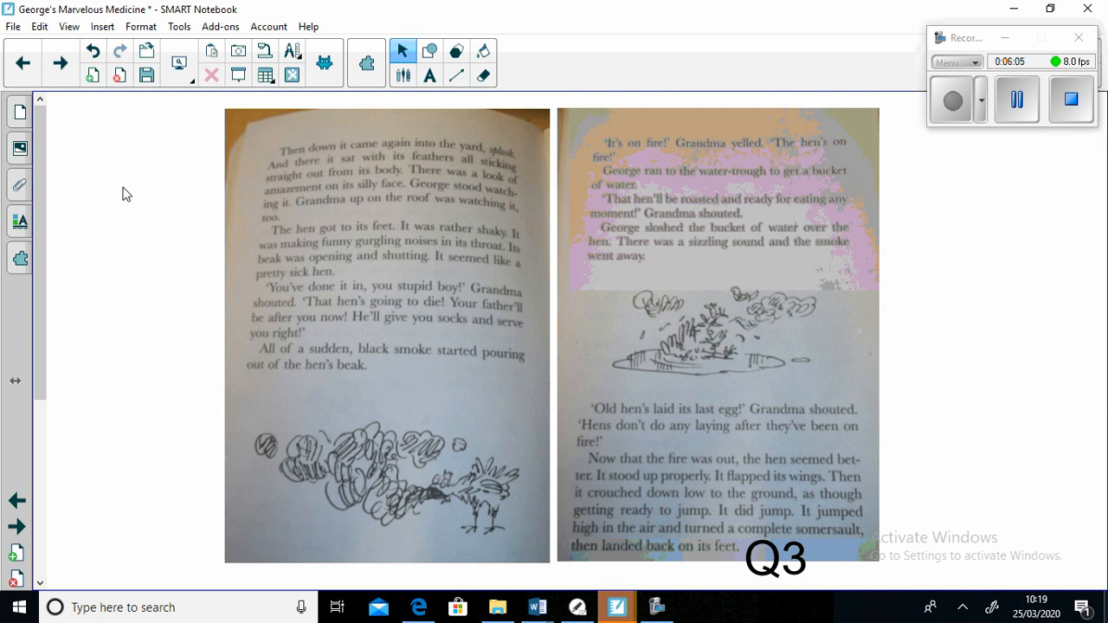
{"action": "mouse_move", "coordinate": [114, 156]}
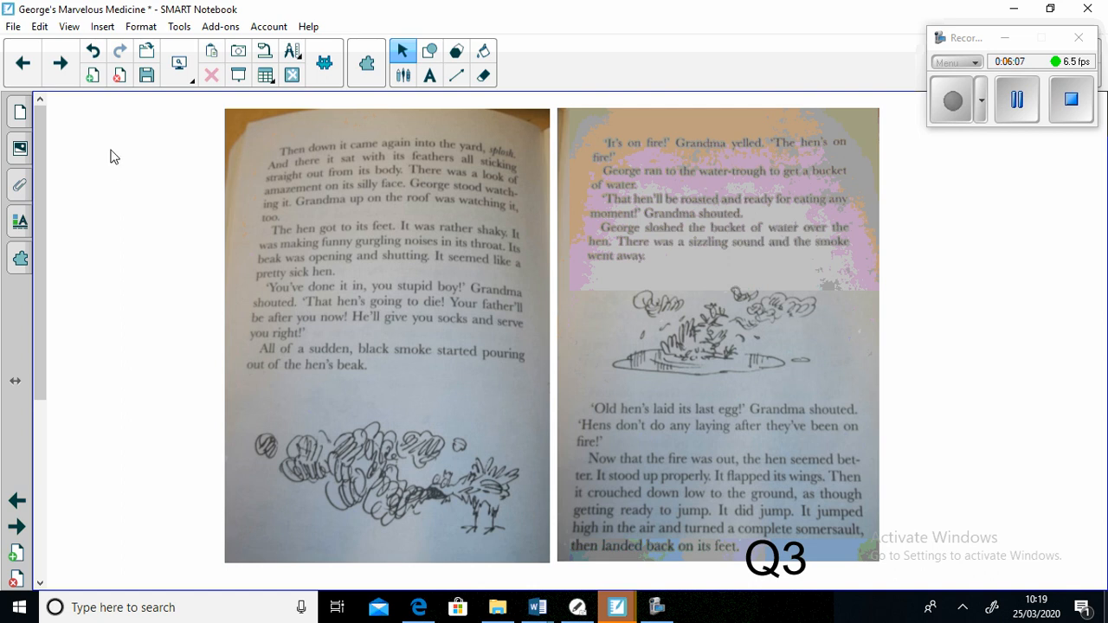
Step: Advance to the question 3 page about the hen's surprising reaction
{"action": "left_click", "coordinate": [62, 66]}
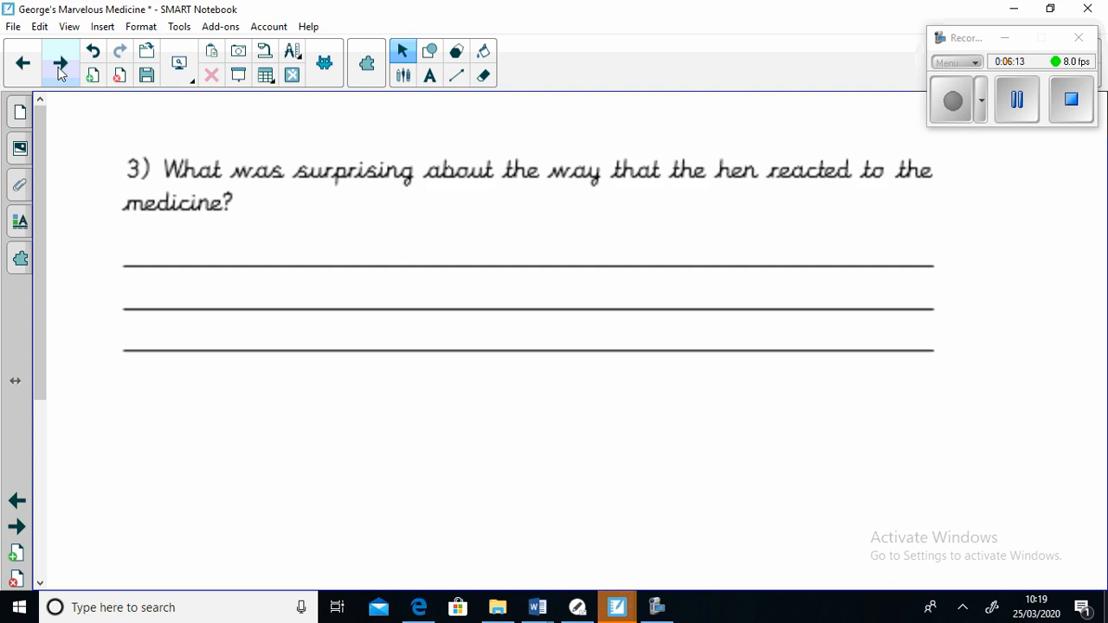
Step: Advance past the Q4/Q5 book pages to the questions 4 and 5 page
{"action": "left_click", "coordinate": [59, 66]}
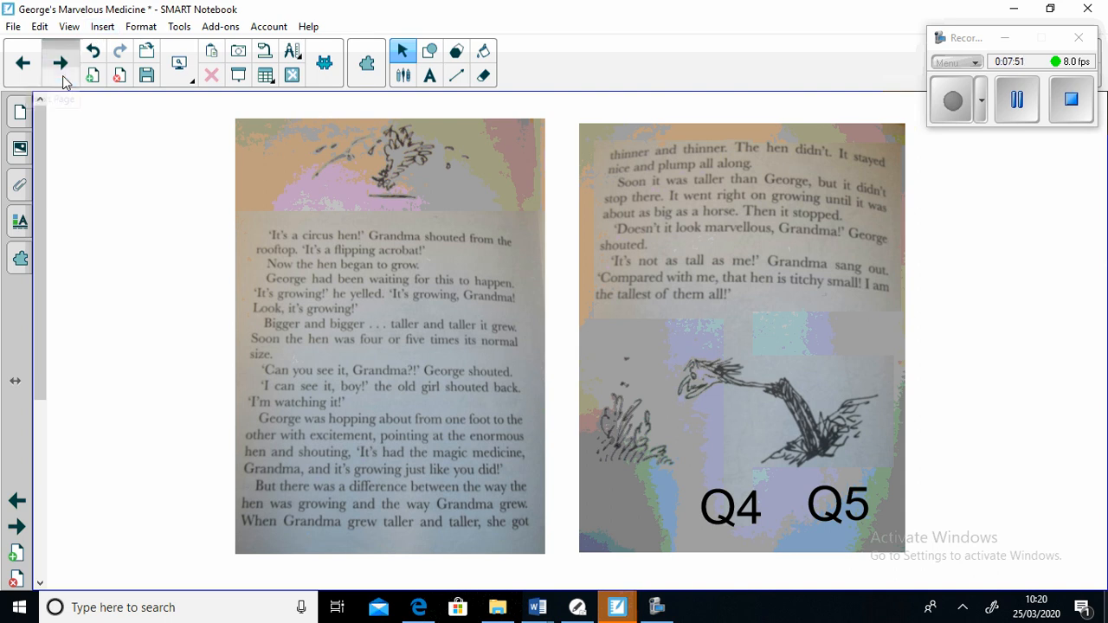
{"action": "left_click", "coordinate": [59, 62]}
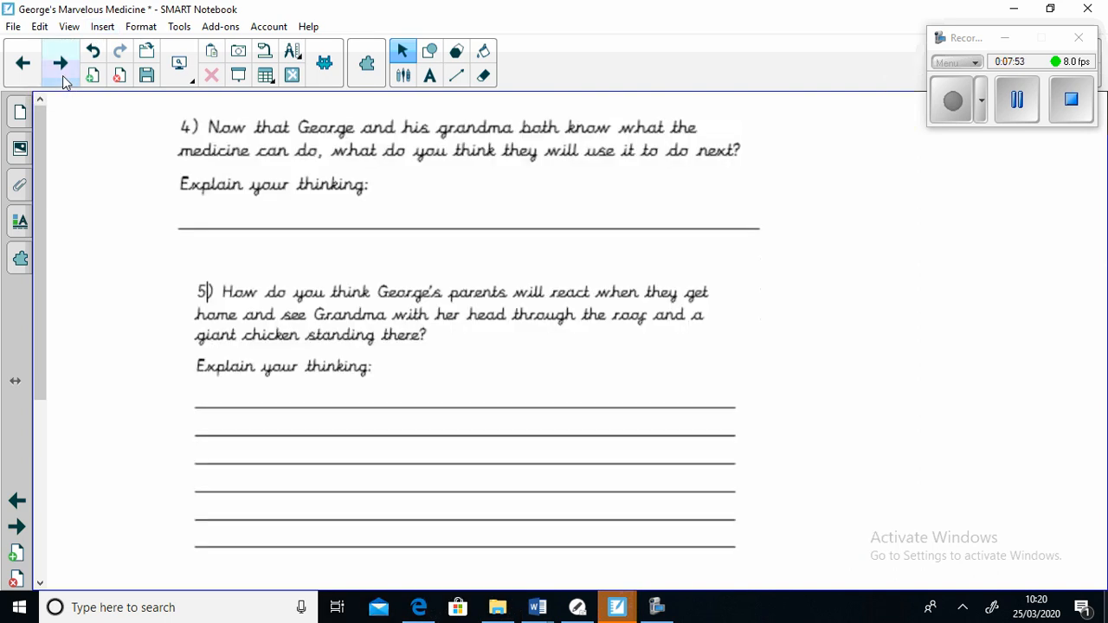